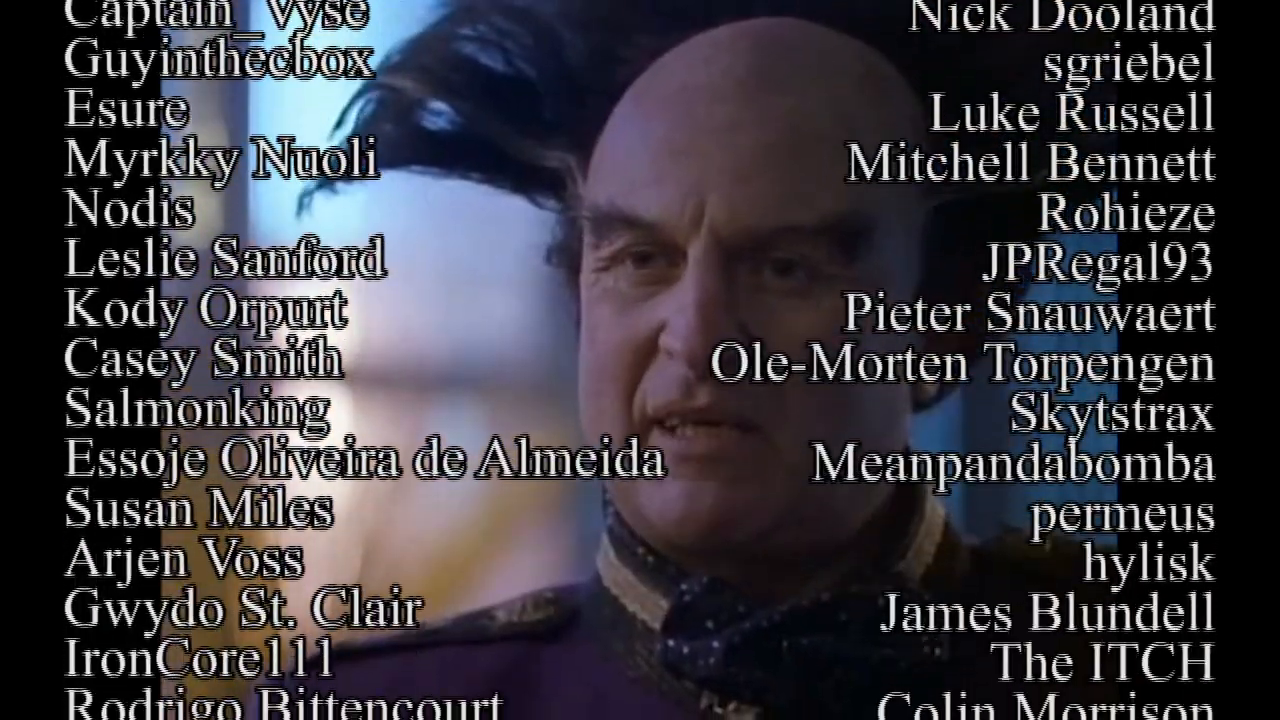
scroll("down", 3)
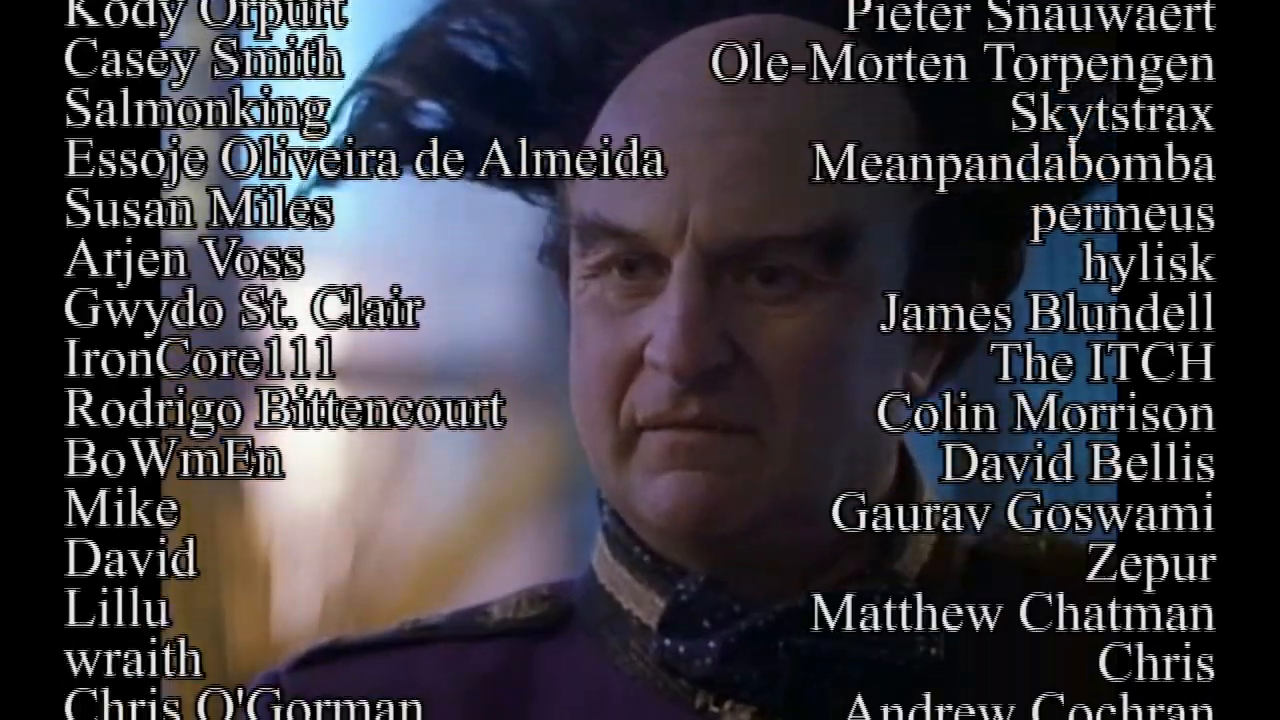